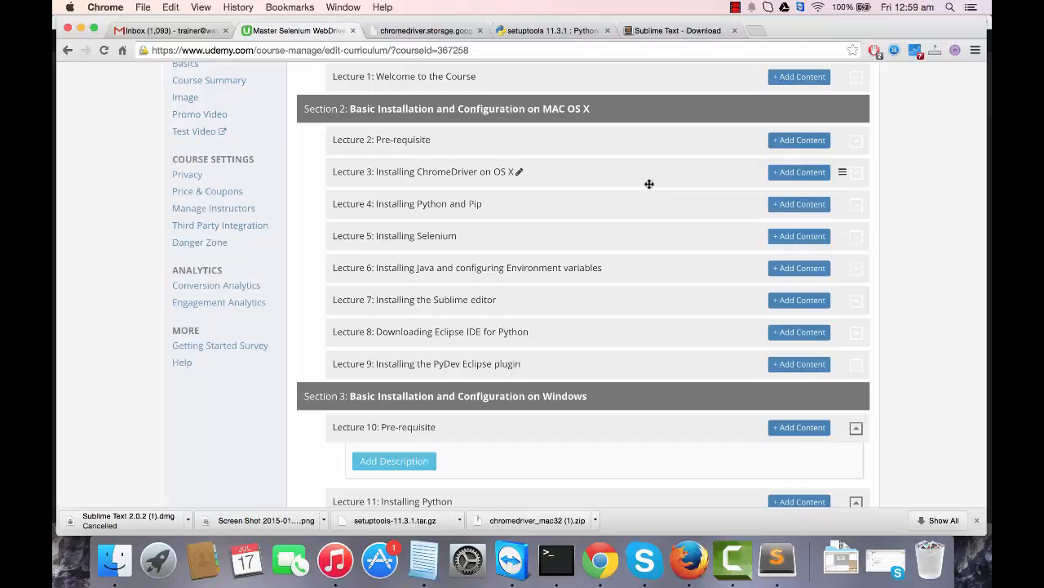
- Search Google for "download eclipse" and open the Eclipse Downloads result
{"action": "left_click", "coordinate": [757, 31]}
{"action": "type", "text": "download eclipse"}
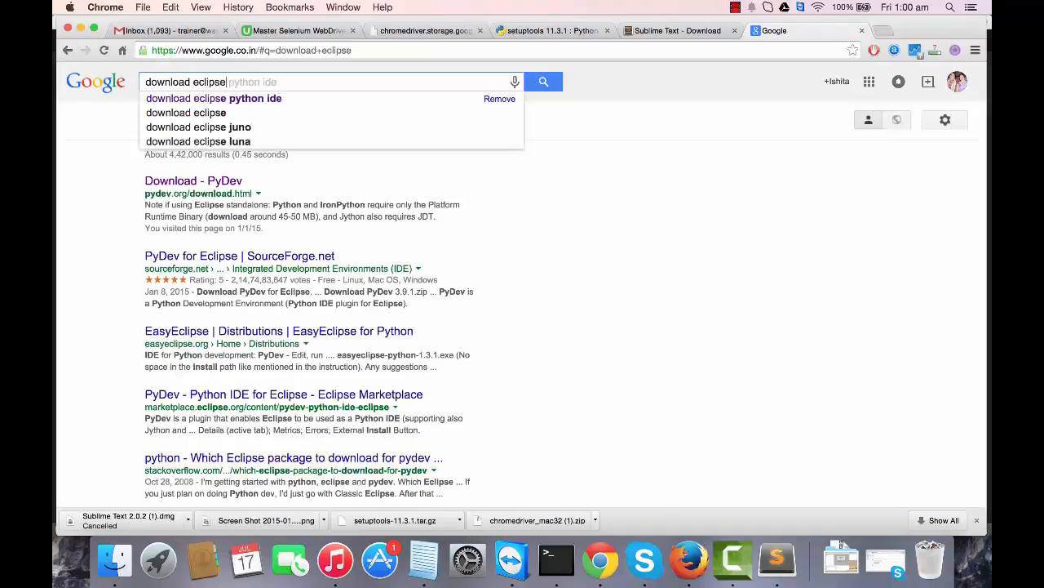
{"action": "left_click", "coordinate": [186, 112]}
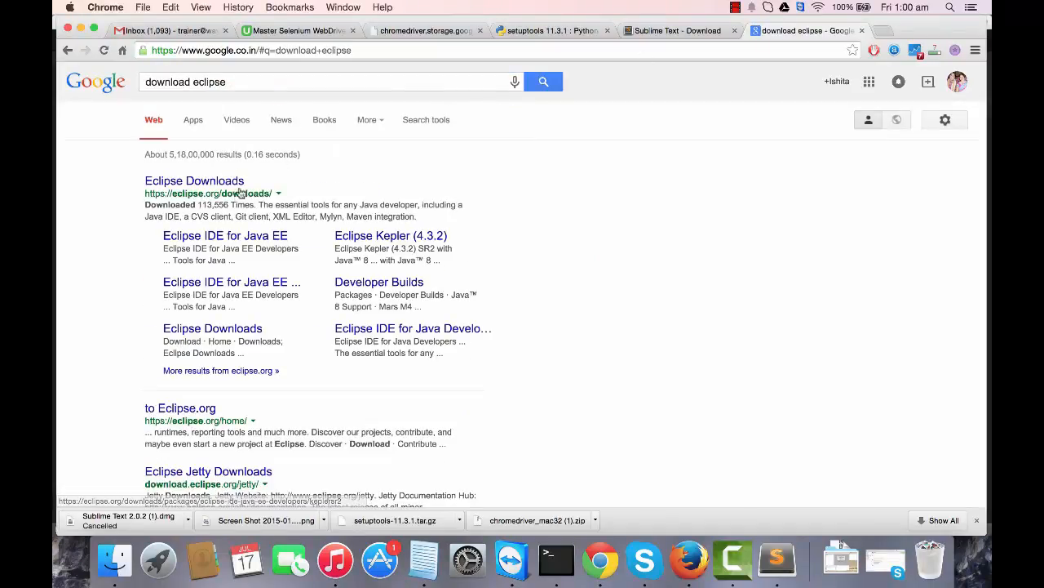
{"action": "left_click", "coordinate": [194, 180]}
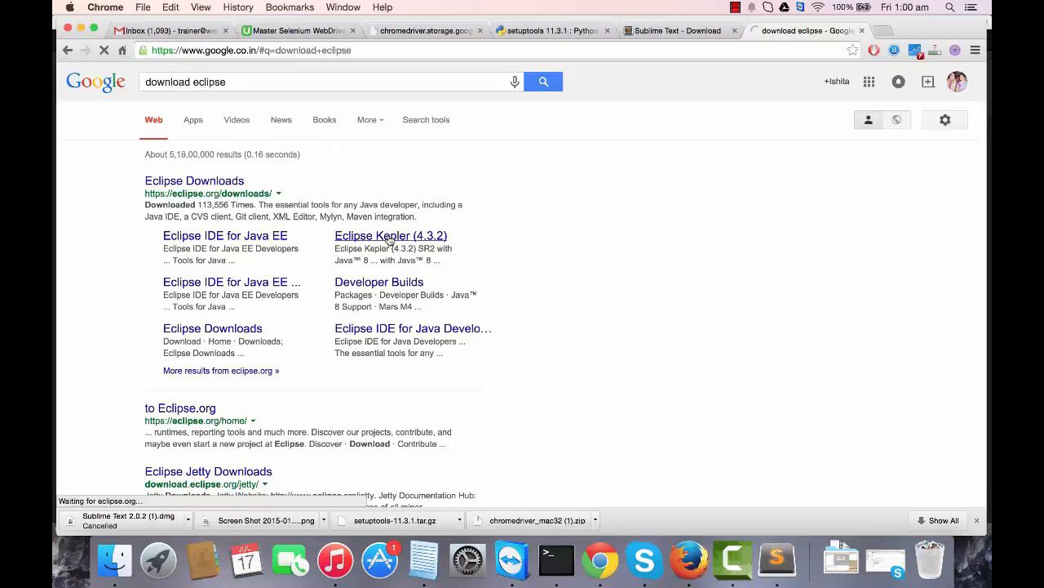
- Confirm Mac OS X as the platform and scroll to Eclipse IDE for Java EE Developers
{"action": "left_click", "coordinate": [194, 180]}
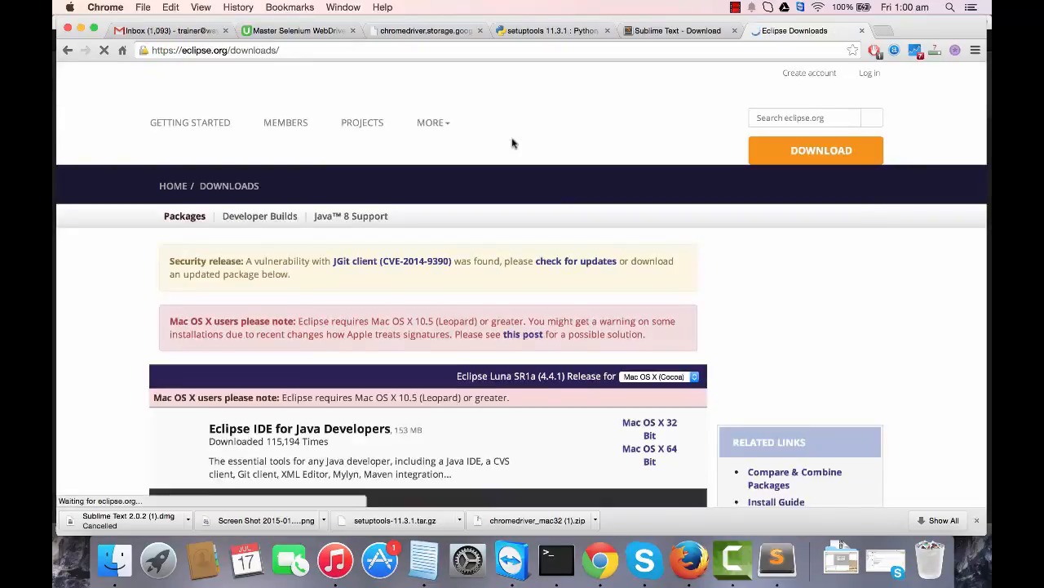
{"action": "scroll", "scroll_direction": "down", "scroll_amount": 3}
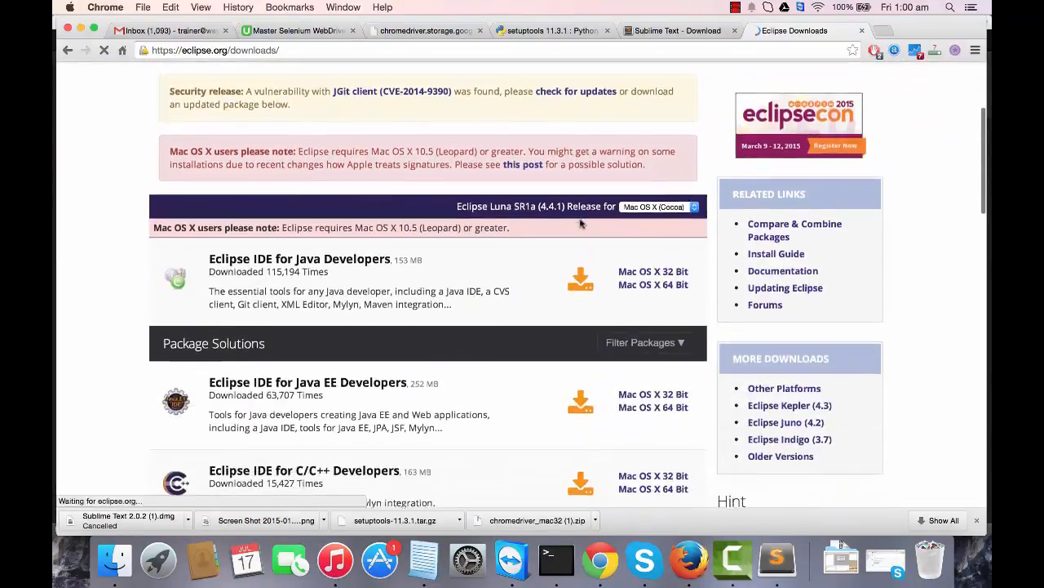
{"action": "left_click", "coordinate": [657, 206]}
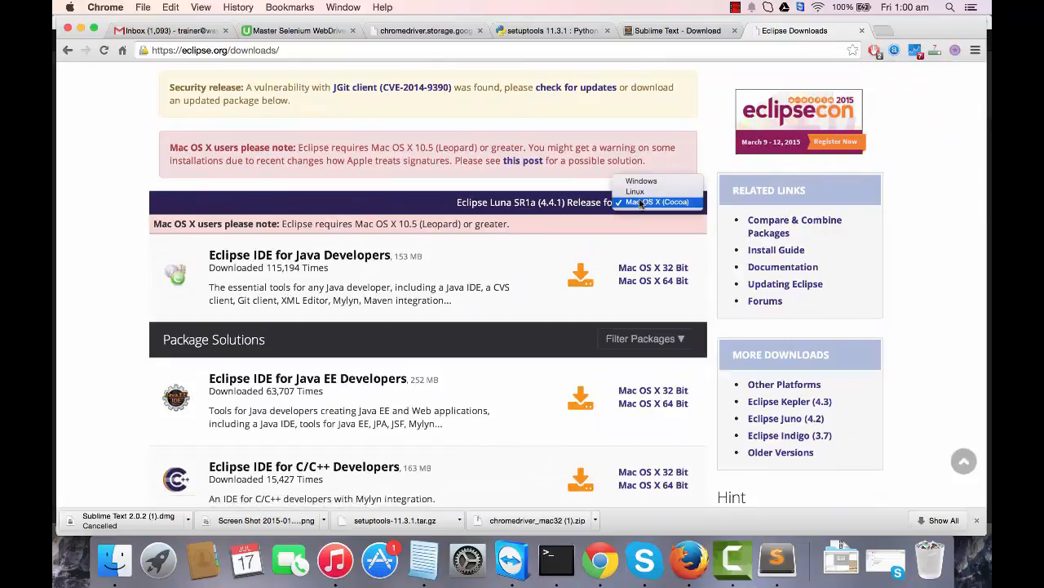
{"action": "mouse_move", "coordinate": [626, 252]}
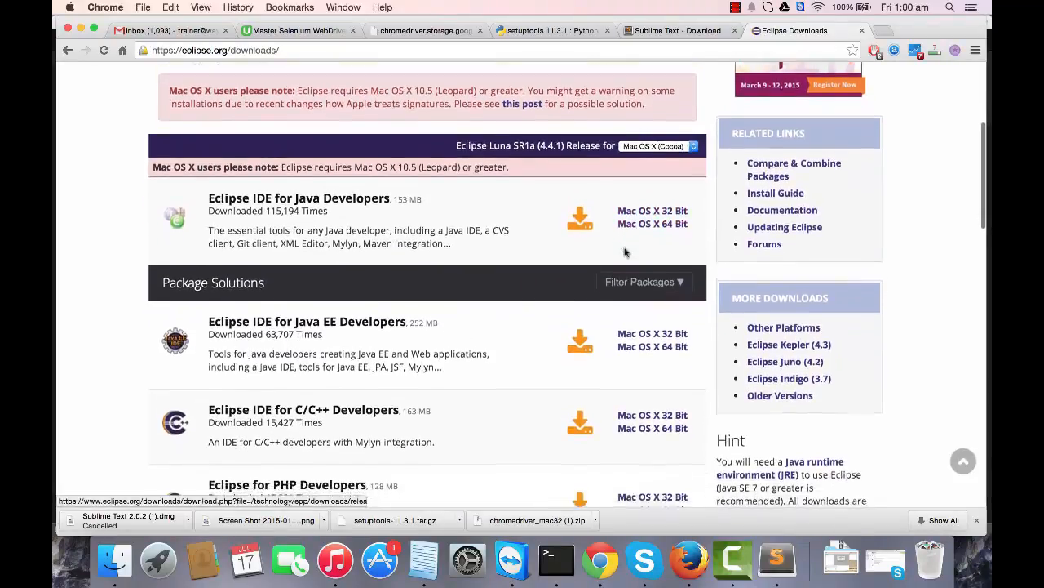
{"action": "scroll", "scroll_direction": "down", "scroll_amount": 3}
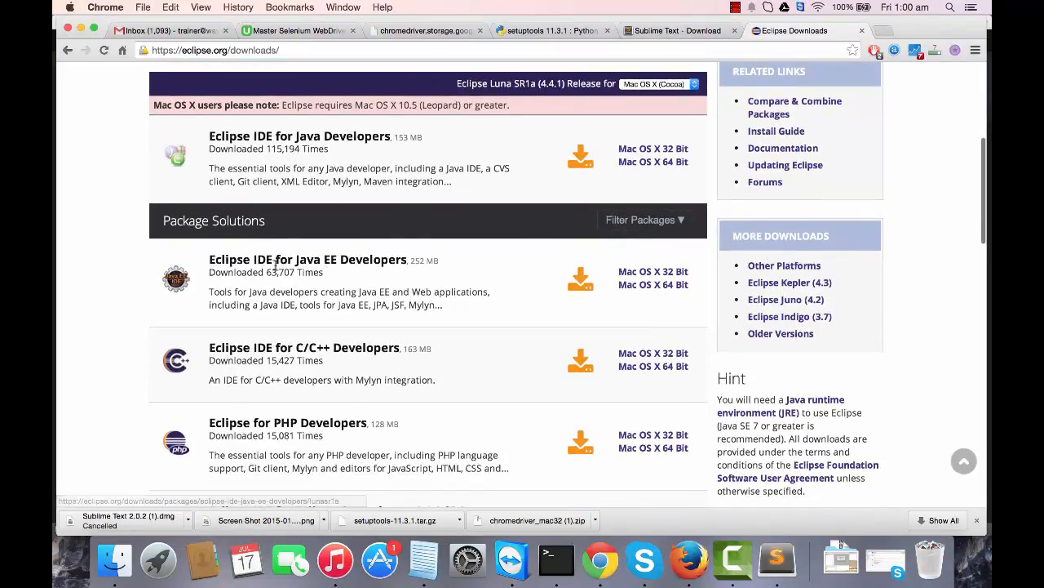
{"action": "mouse_move", "coordinate": [459, 270]}
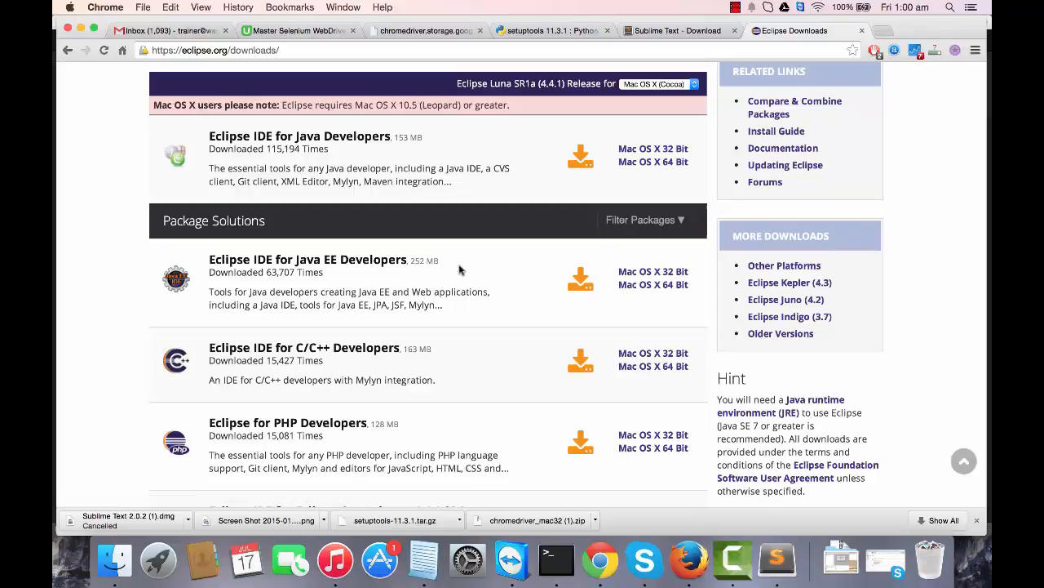
{"action": "scroll", "scroll_direction": "down", "scroll_amount": 3}
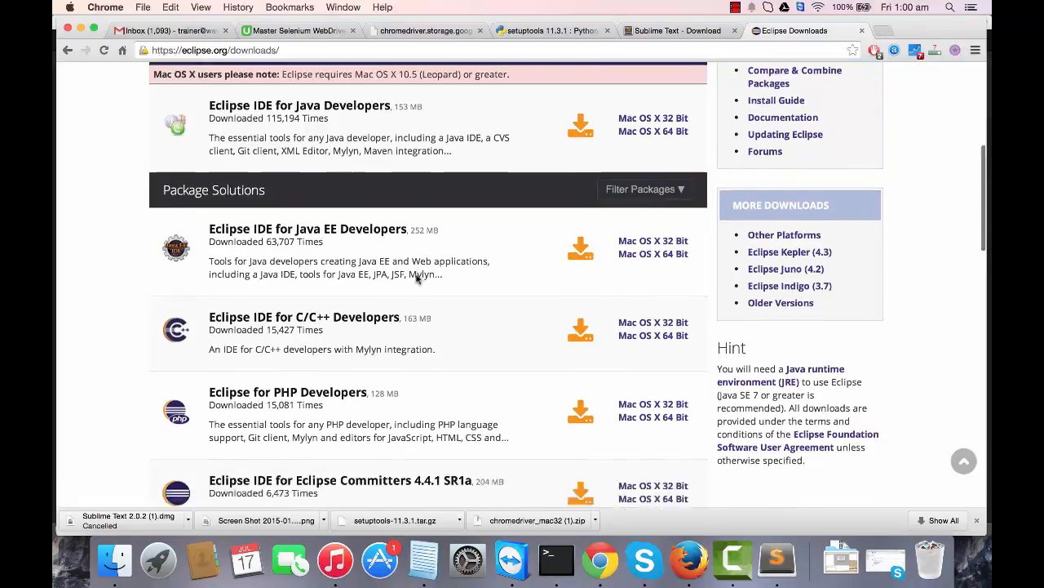
{"action": "scroll", "scroll_direction": "down", "scroll_amount": 3}
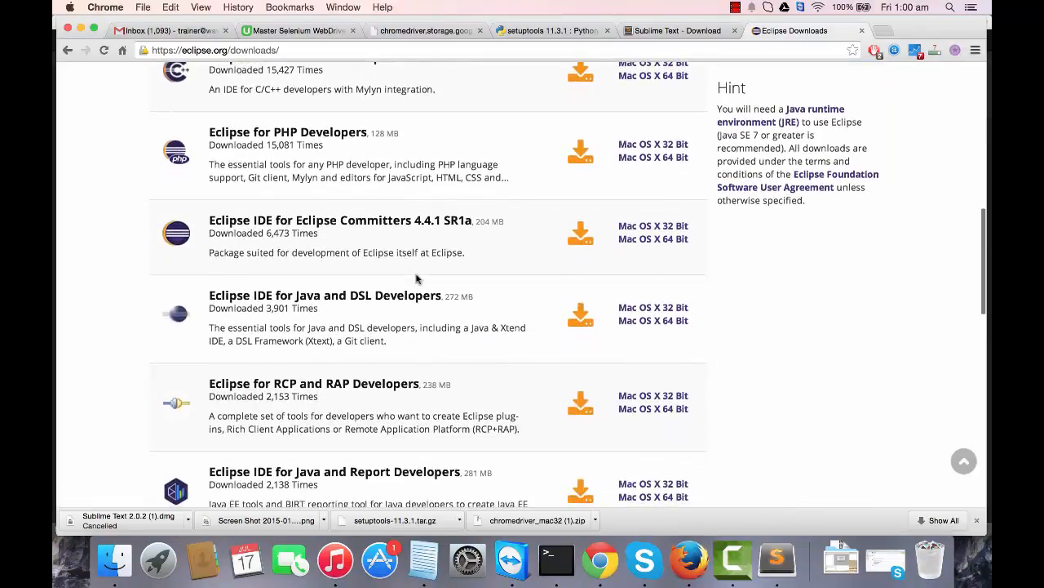
{"action": "scroll", "scroll_direction": "up", "scroll_amount": 3}
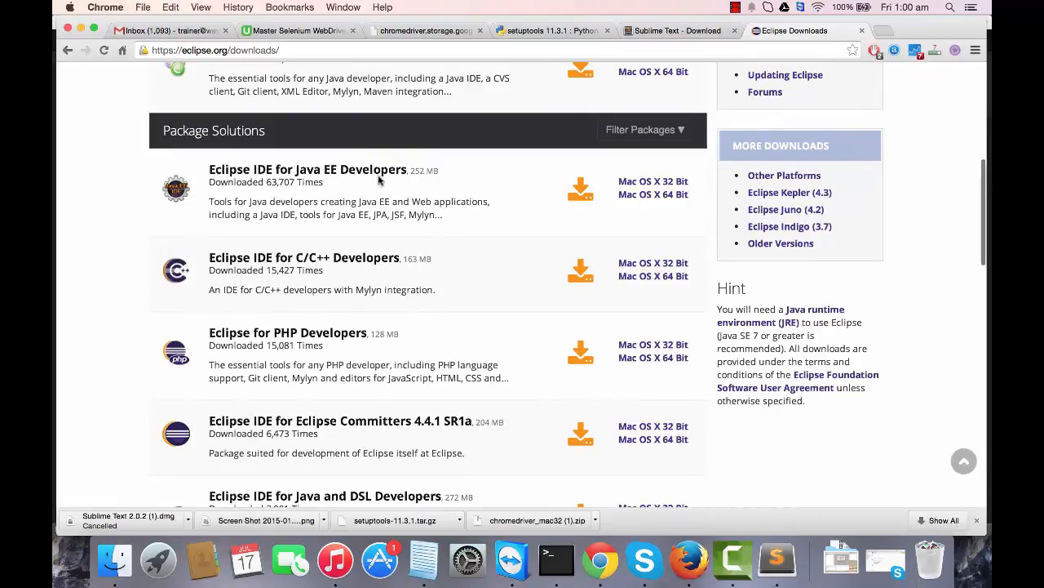
{"action": "mouse_move", "coordinate": [293, 200]}
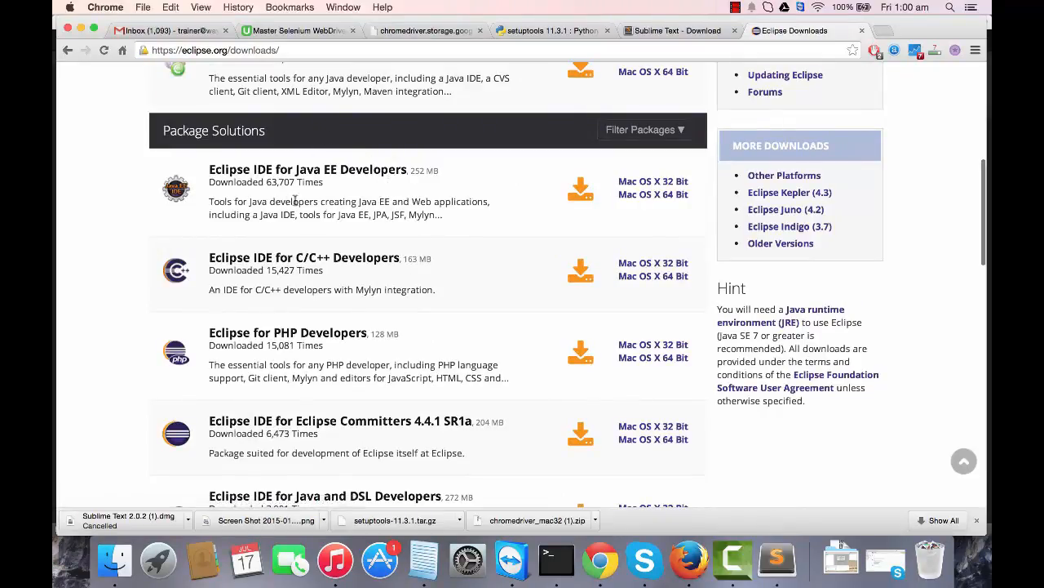
{"action": "mouse_move", "coordinate": [334, 166]}
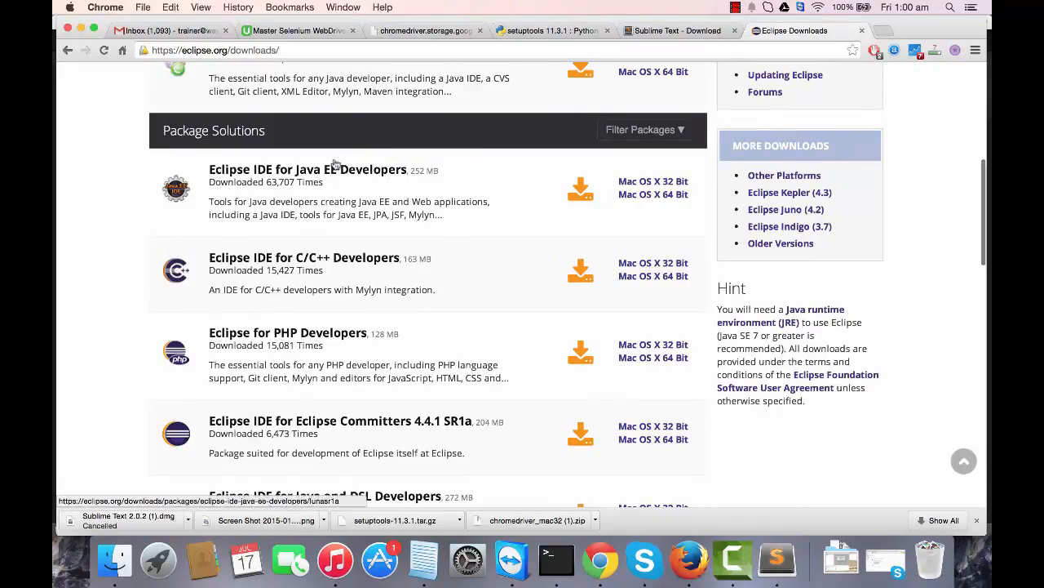
{"action": "mouse_move", "coordinate": [490, 185]}
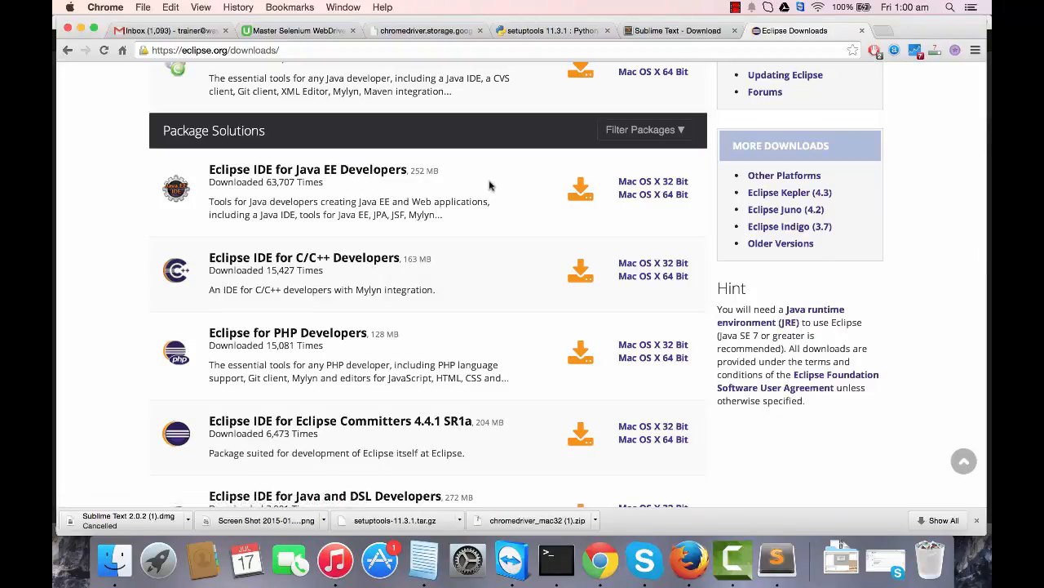
{"action": "mouse_move", "coordinate": [365, 200]}
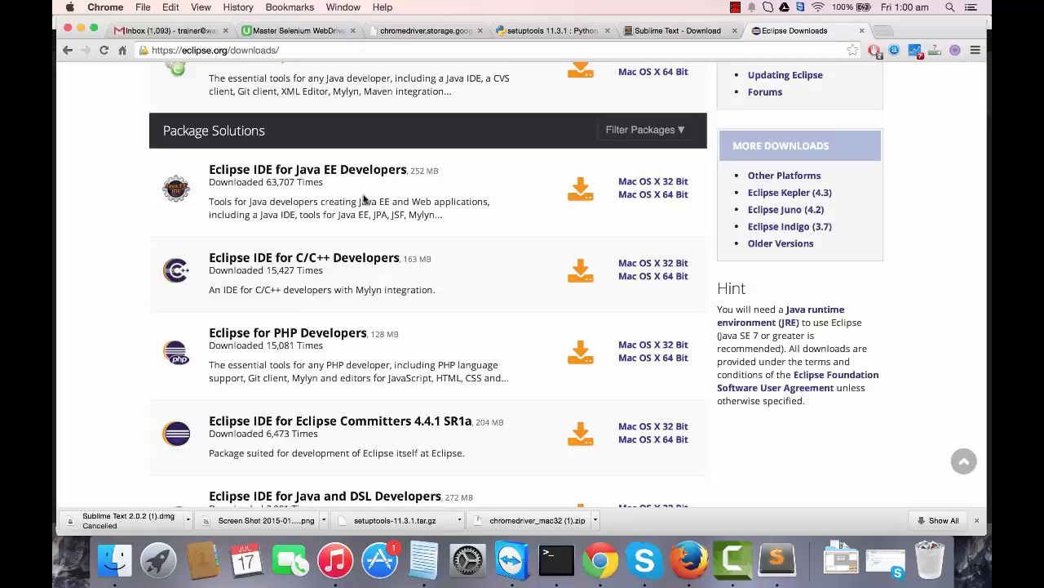
{"action": "mouse_move", "coordinate": [426, 184]}
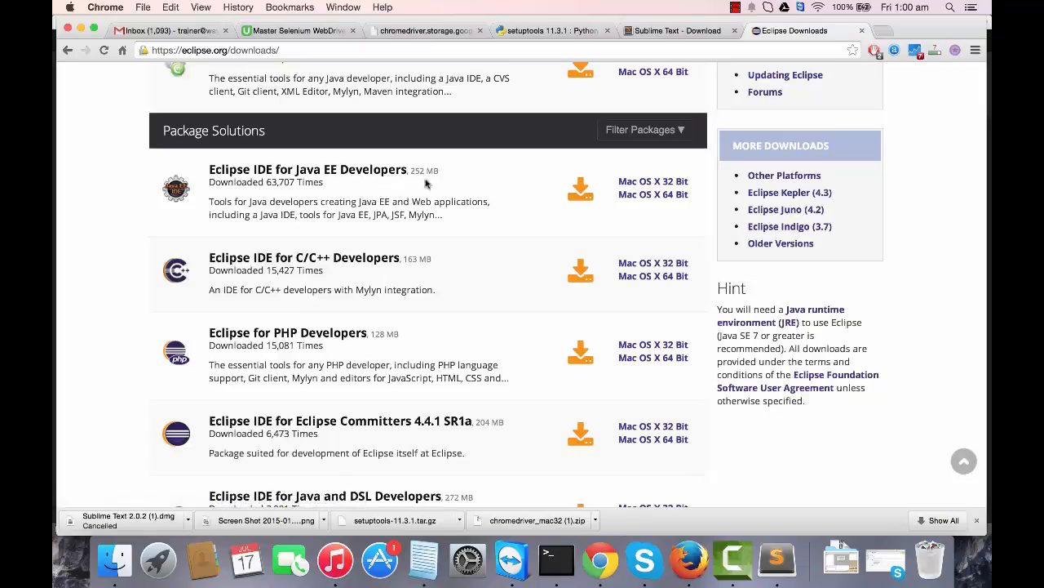
{"action": "mouse_move", "coordinate": [653, 181]}
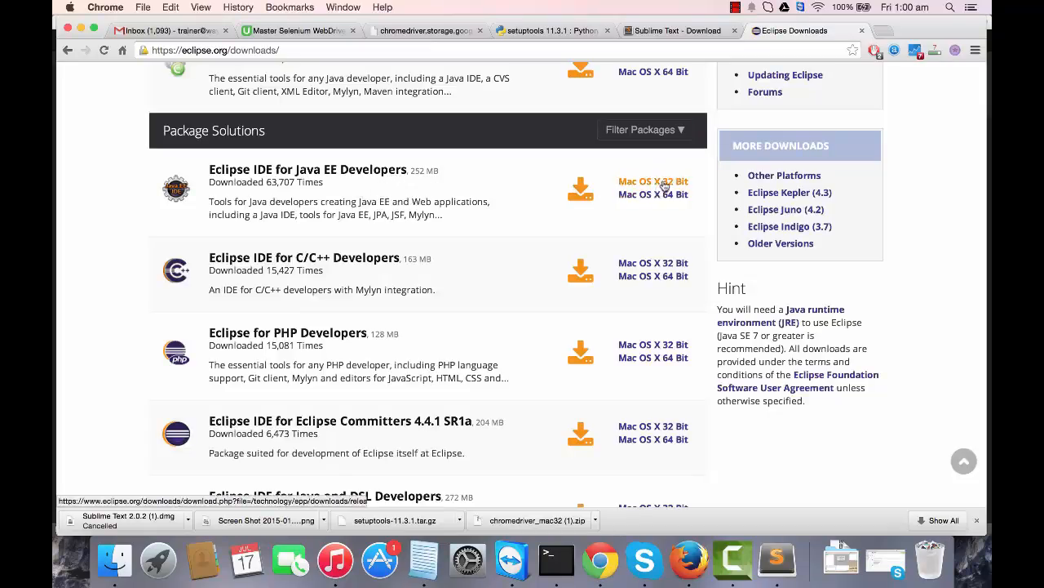
{"action": "mouse_move", "coordinate": [671, 189]}
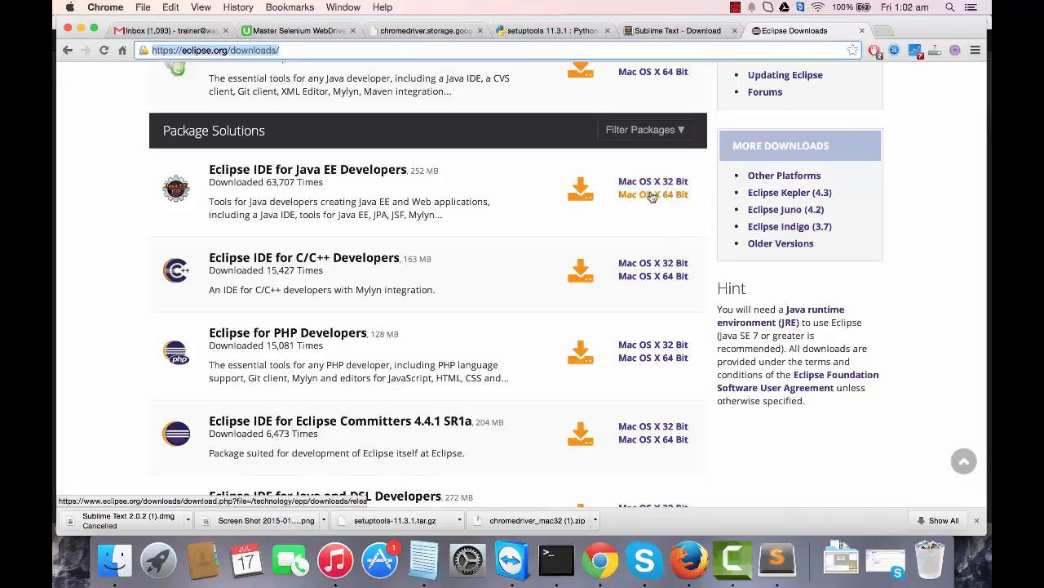
- Choose the Mac OS X 64-bit Java EE package and download from the University of Indonesia mirror
{"action": "left_click", "coordinate": [653, 194]}
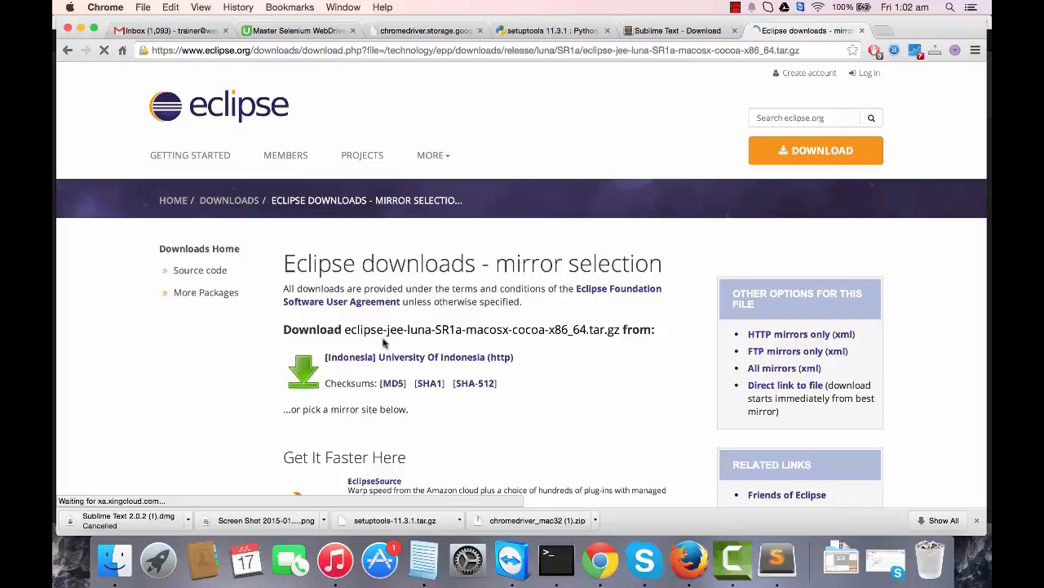
{"action": "scroll", "scroll_direction": "down", "scroll_amount": 3}
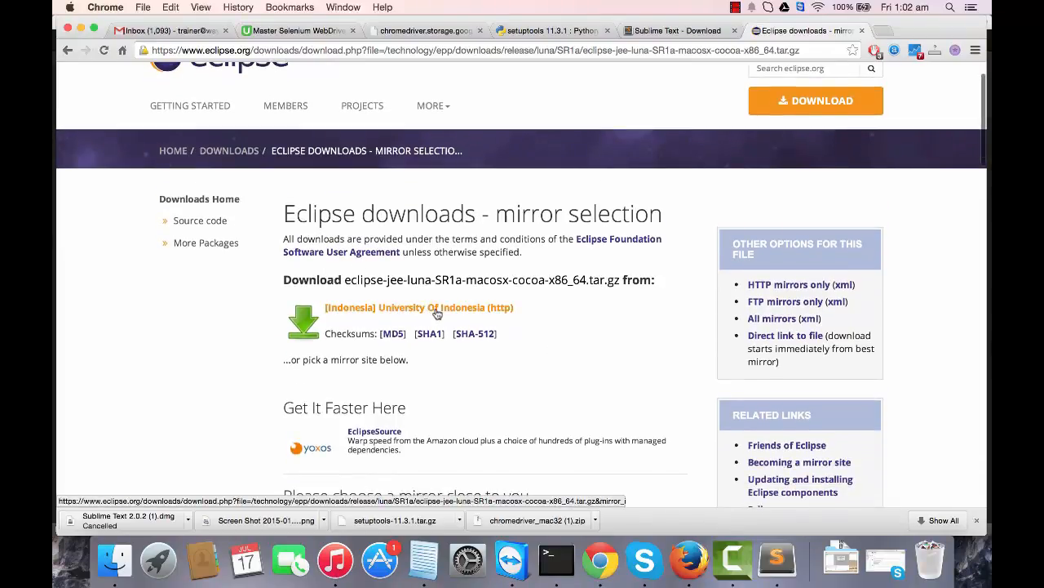
{"action": "left_click", "coordinate": [418, 307]}
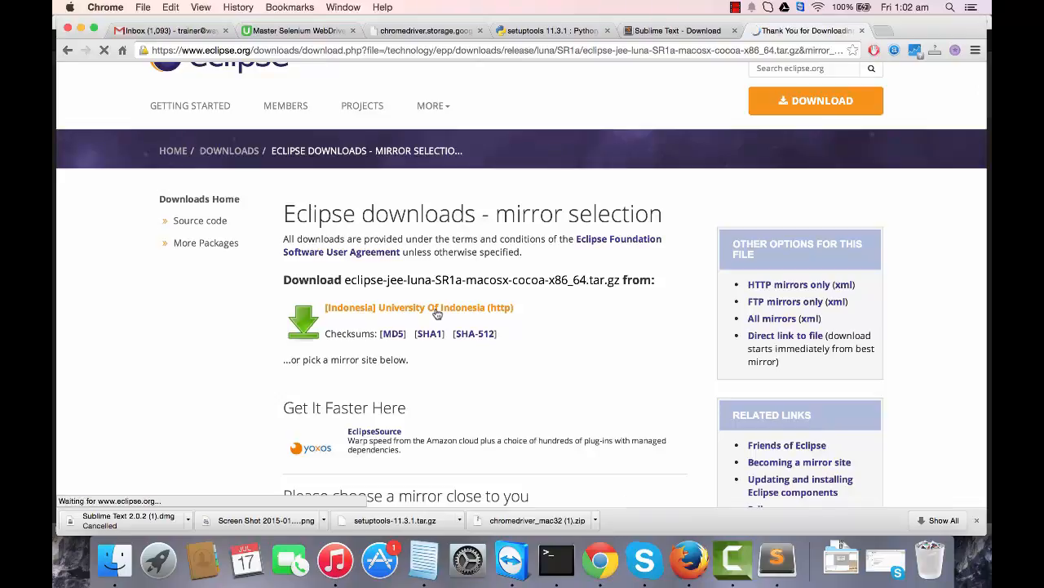
{"action": "left_click", "coordinate": [419, 307]}
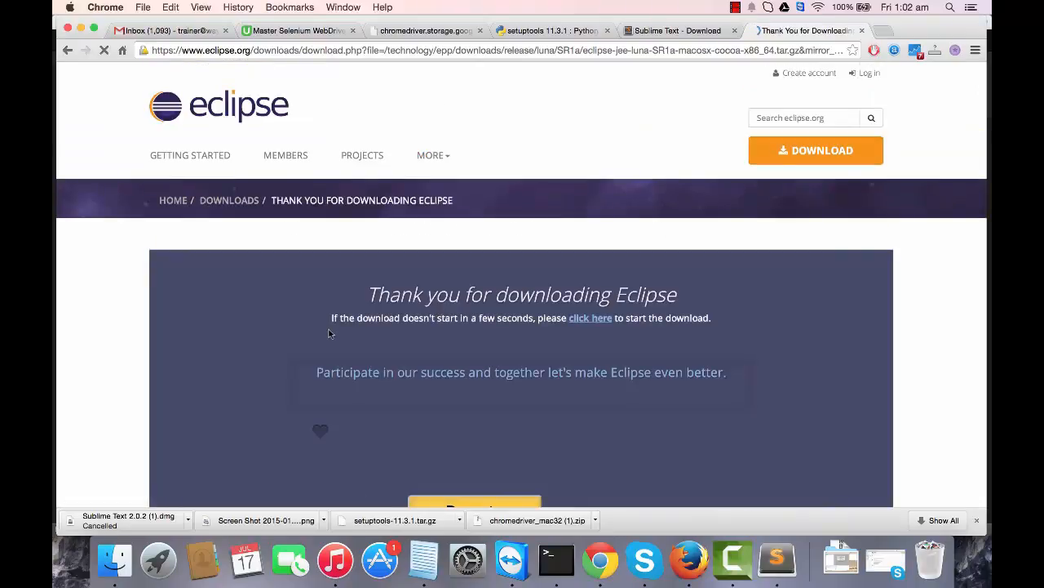
{"action": "scroll", "scroll_direction": "down", "scroll_amount": 3}
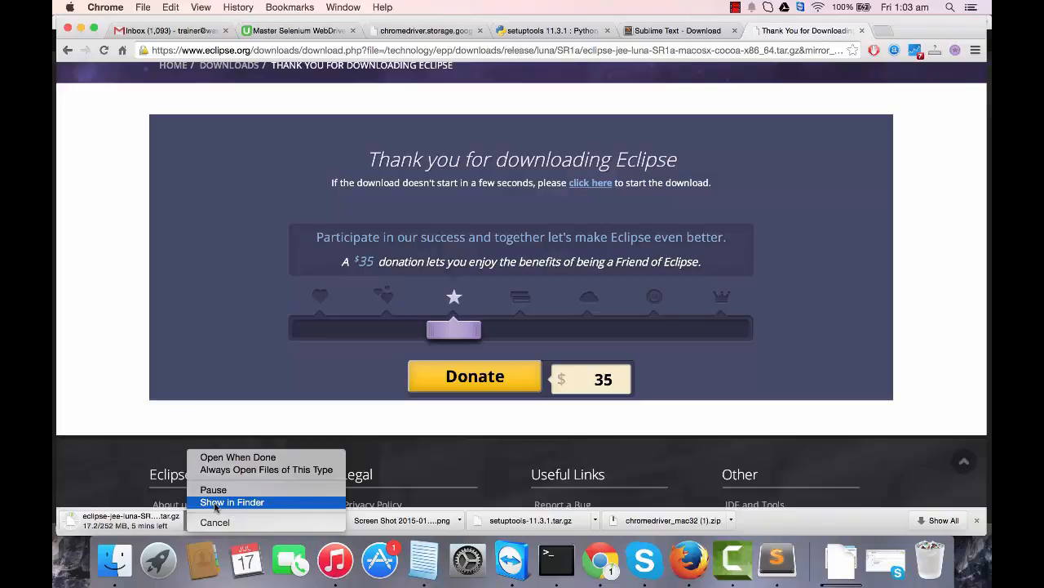
{"action": "mouse_move", "coordinate": [213, 489]}
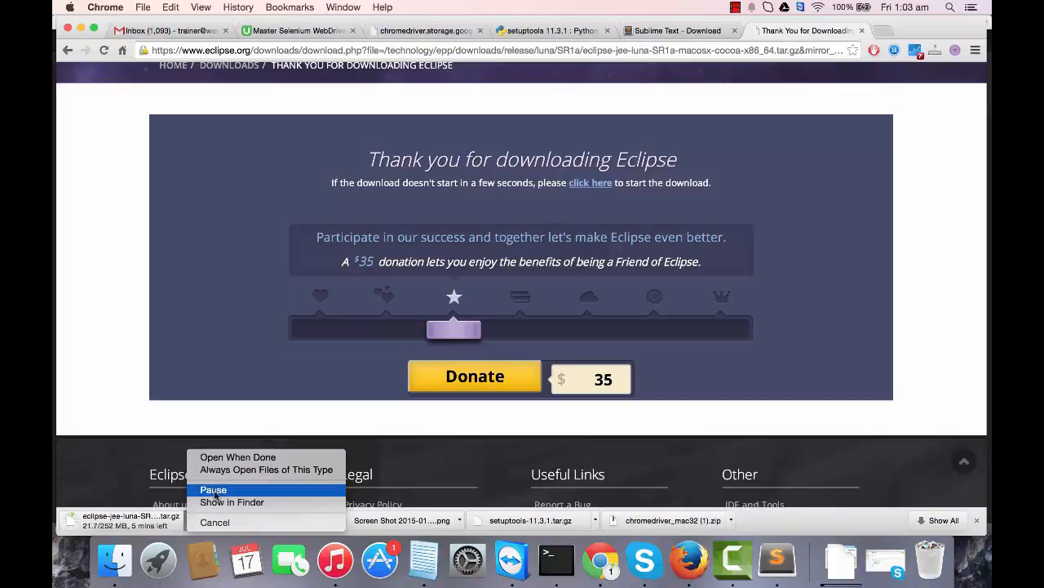
- Reveal the downloaded eclipse-jee Luna archive in Finder's Downloads folder
{"action": "left_click", "coordinate": [215, 522]}
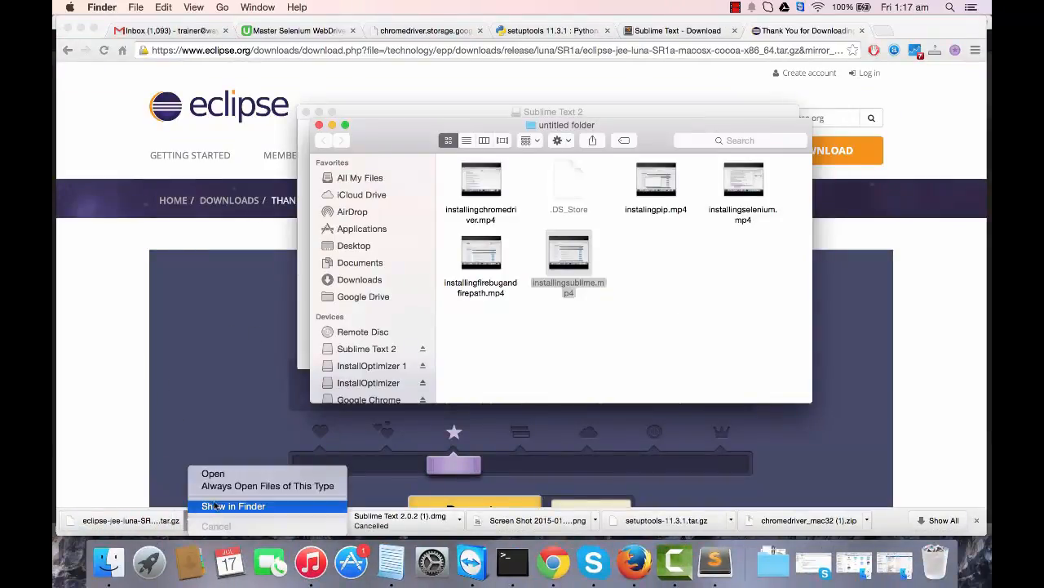
{"action": "left_click", "coordinate": [234, 506]}
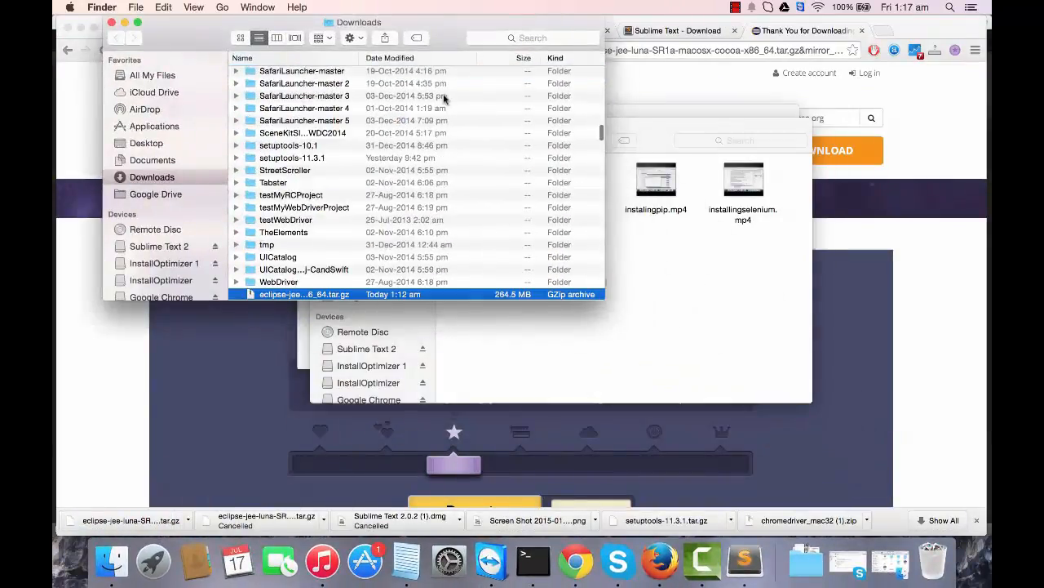
{"action": "scroll", "scroll_direction": "down", "scroll_amount": 3}
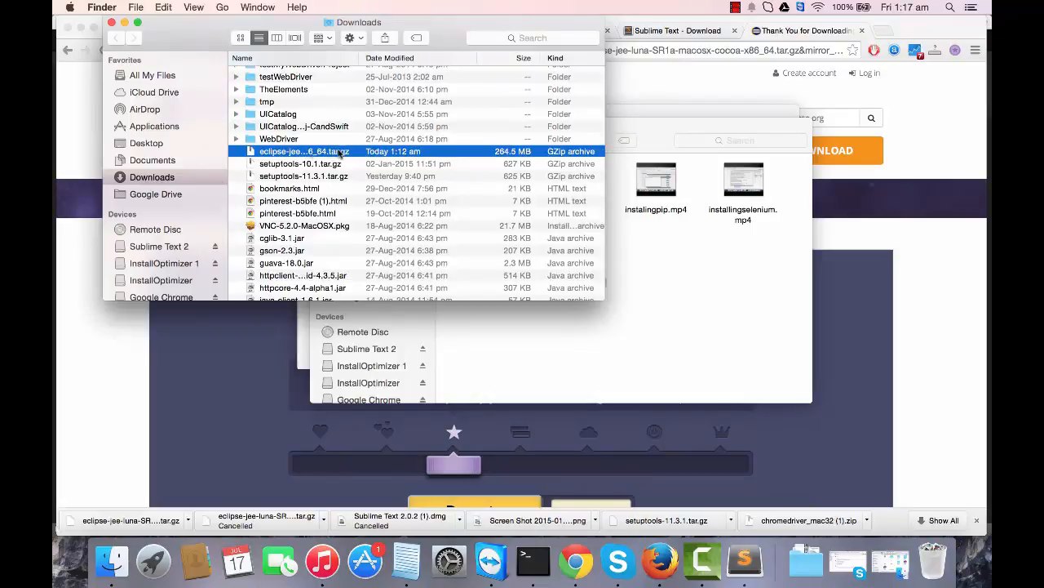
- Expand the extracted eclipse folder in Downloads to show the eclipse application
{"action": "scroll", "scroll_direction": "up", "scroll_amount": 3}
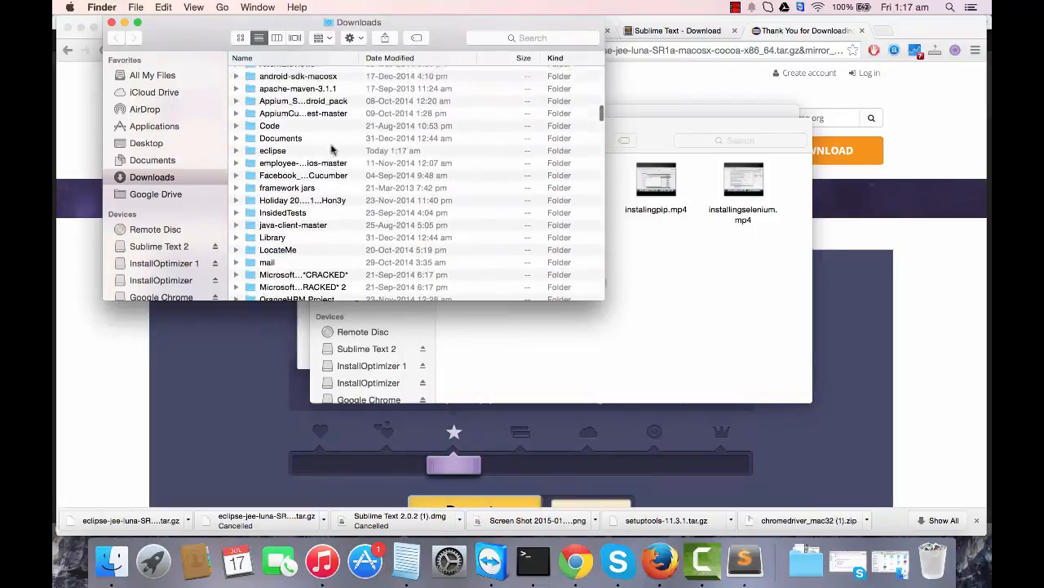
{"action": "left_click", "coordinate": [236, 157]}
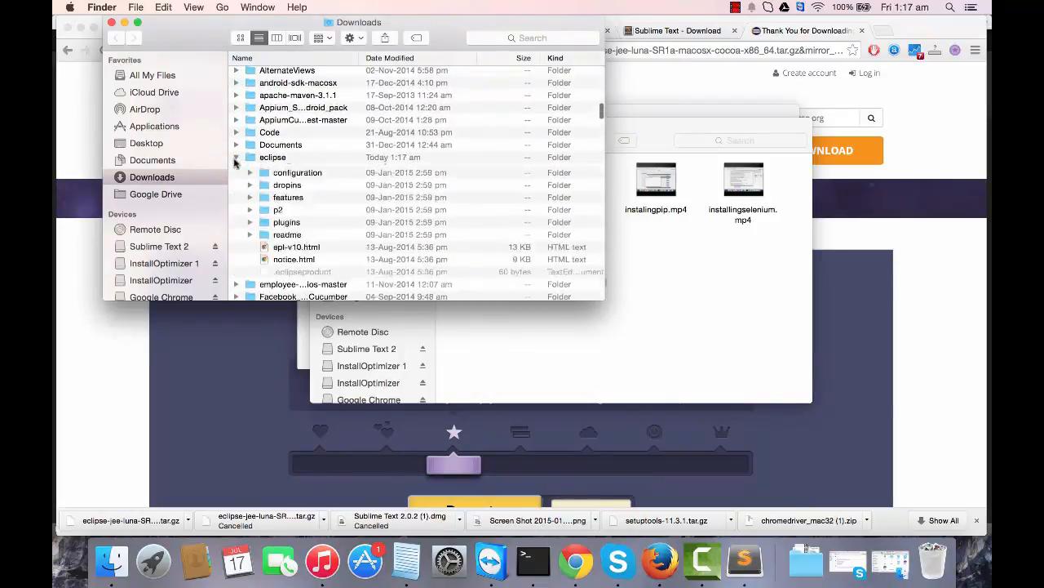
{"action": "left_click", "coordinate": [237, 157]}
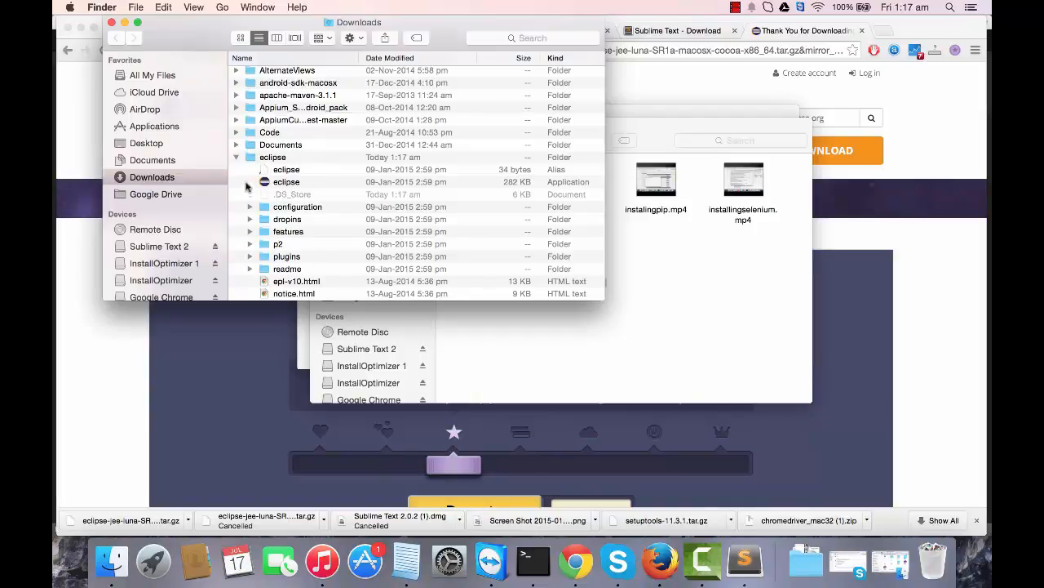
{"action": "mouse_move", "coordinate": [284, 189]}
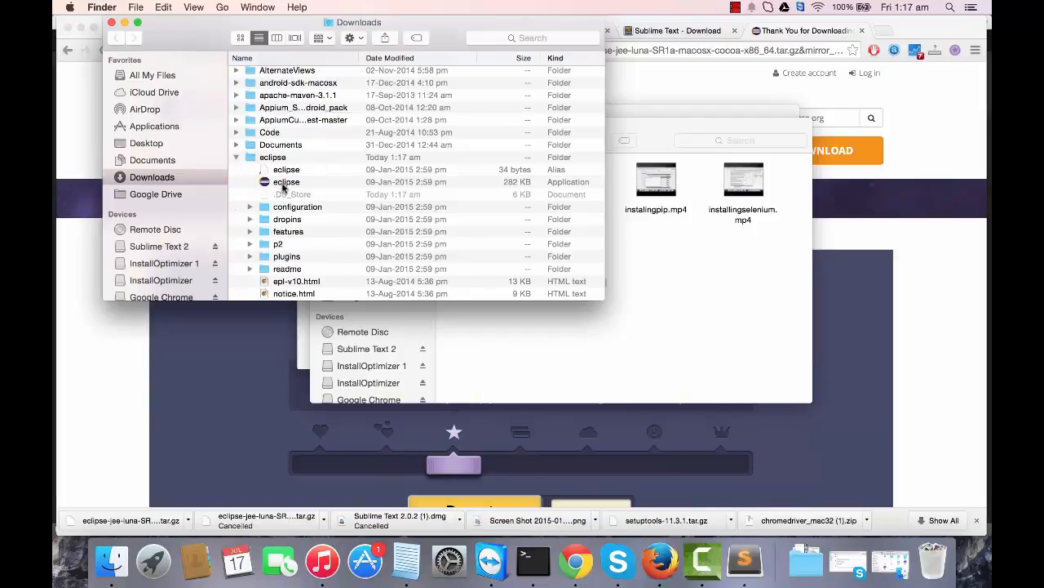
{"action": "mouse_move", "coordinate": [295, 203]}
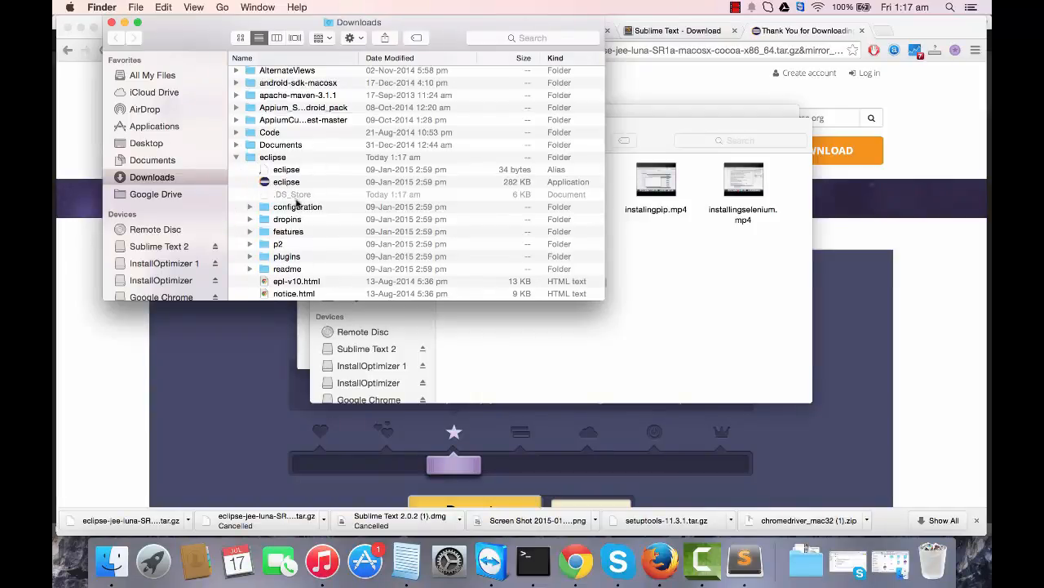
{"action": "double_click", "coordinate": [286, 181]}
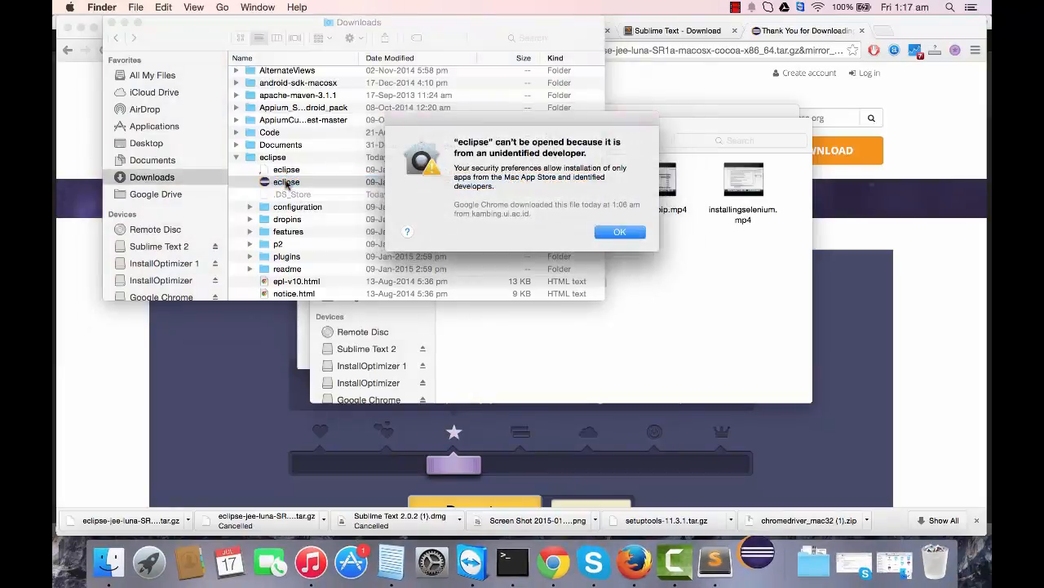
{"action": "left_click", "coordinate": [620, 232]}
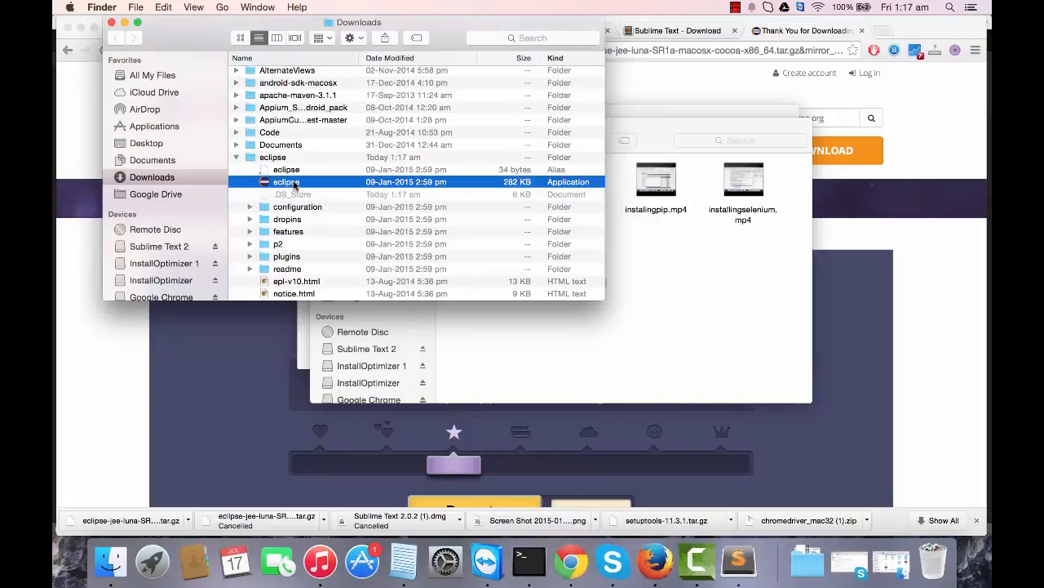
{"action": "double_click", "coordinate": [285, 181]}
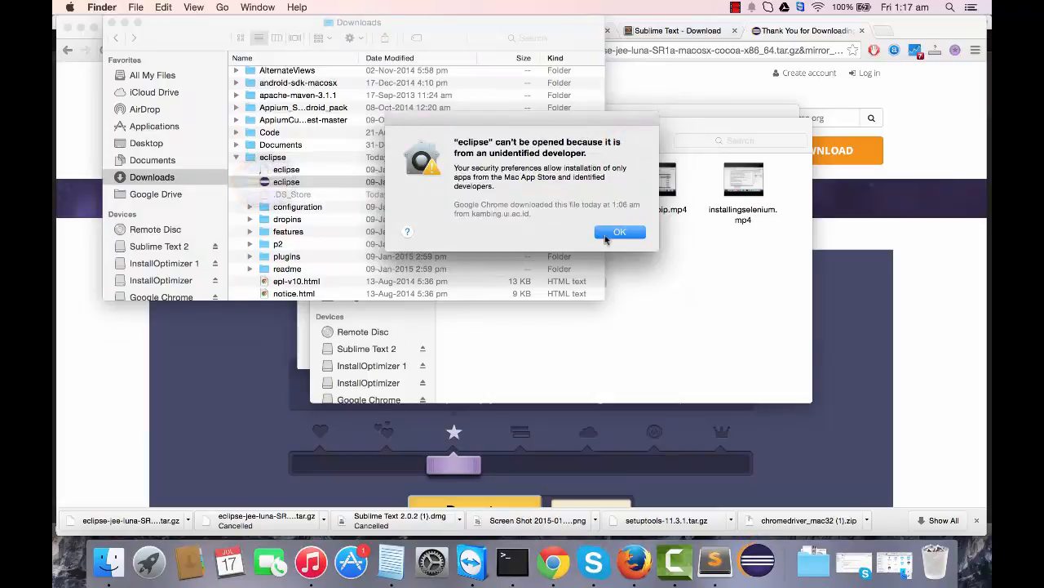
{"action": "left_click", "coordinate": [619, 231]}
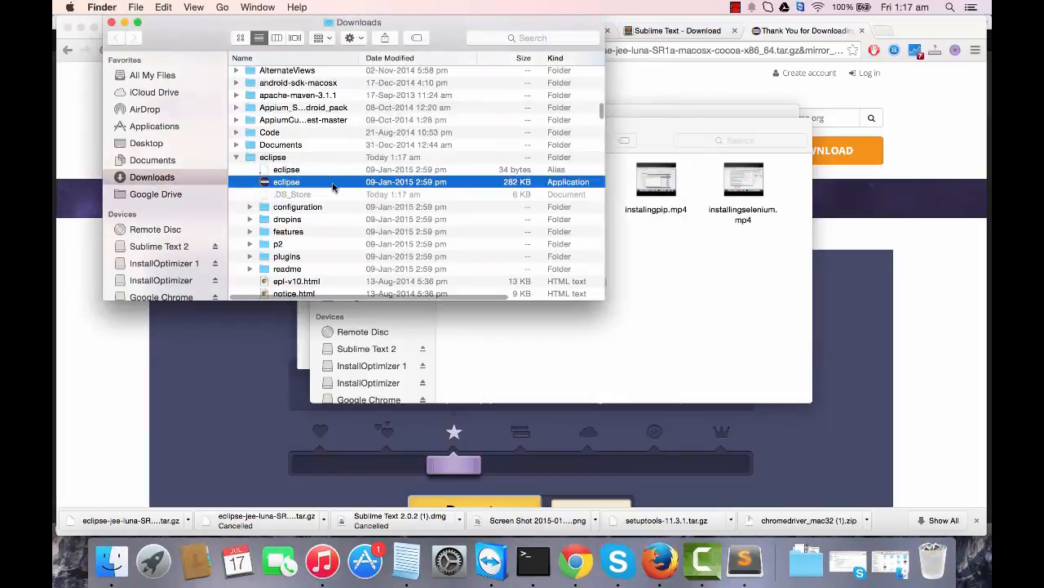
{"action": "right_click", "coordinate": [285, 181]}
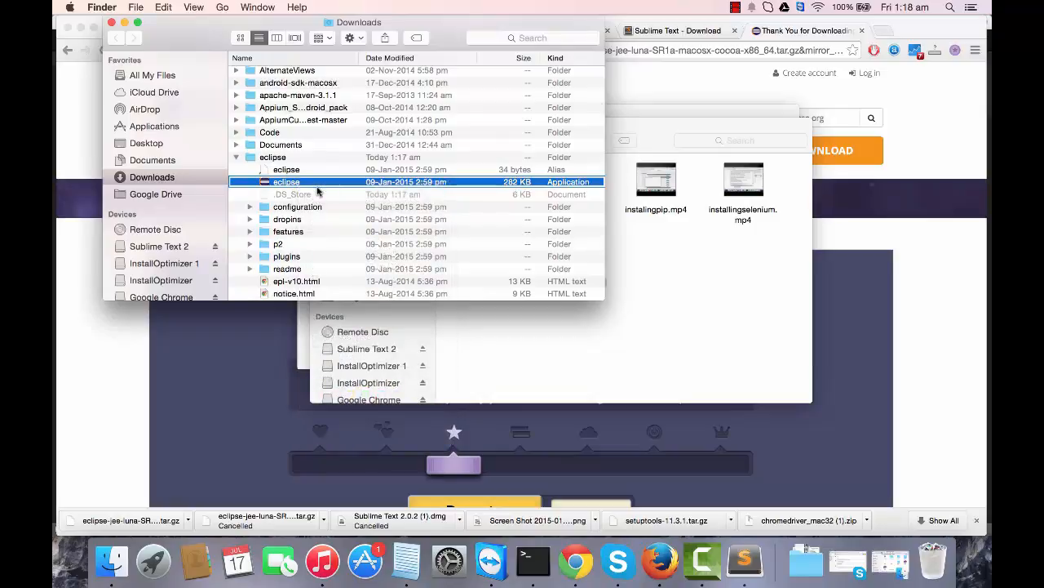
- Open the eclipse application and confirm the unidentified developer prompt
{"action": "double_click", "coordinate": [285, 181]}
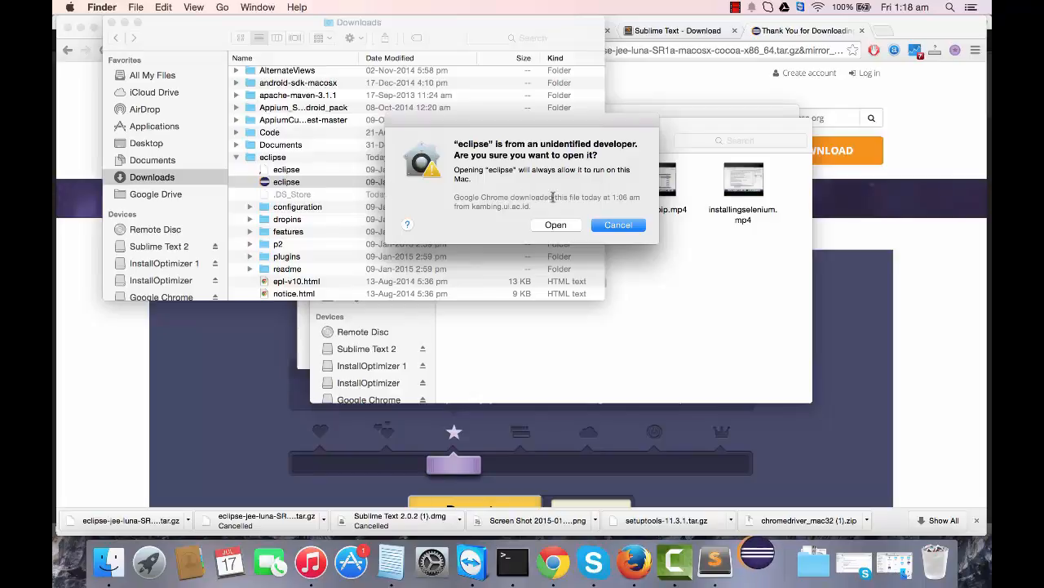
{"action": "left_click", "coordinate": [555, 224]}
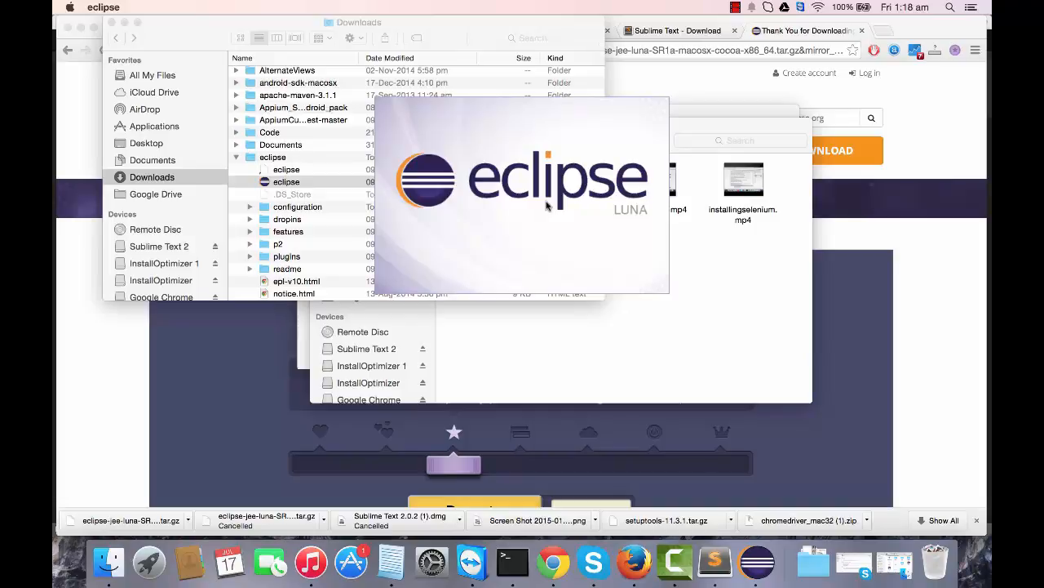
{"action": "mouse_move", "coordinate": [504, 226]}
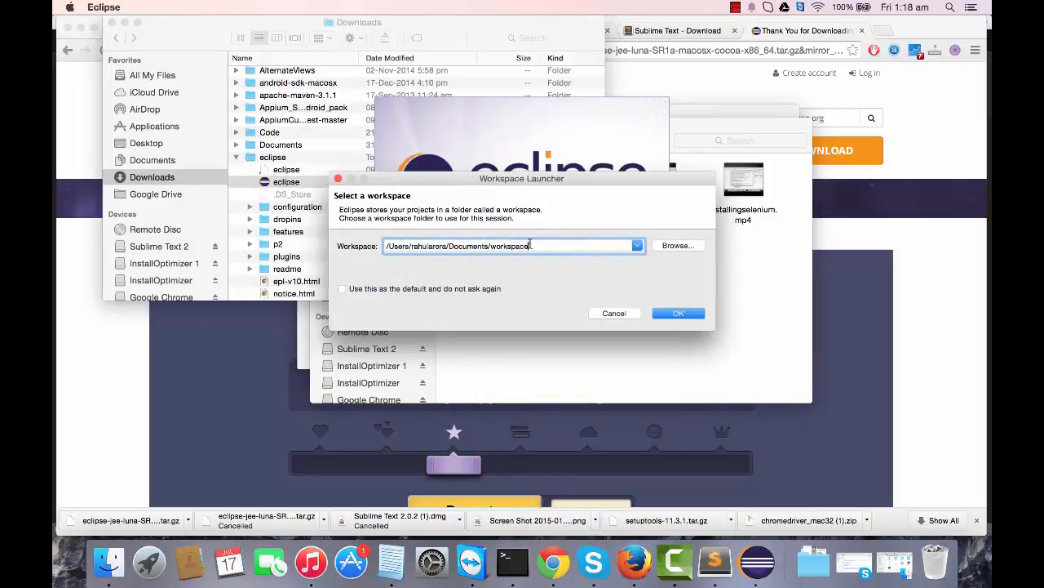
{"action": "mouse_move", "coordinate": [432, 271]}
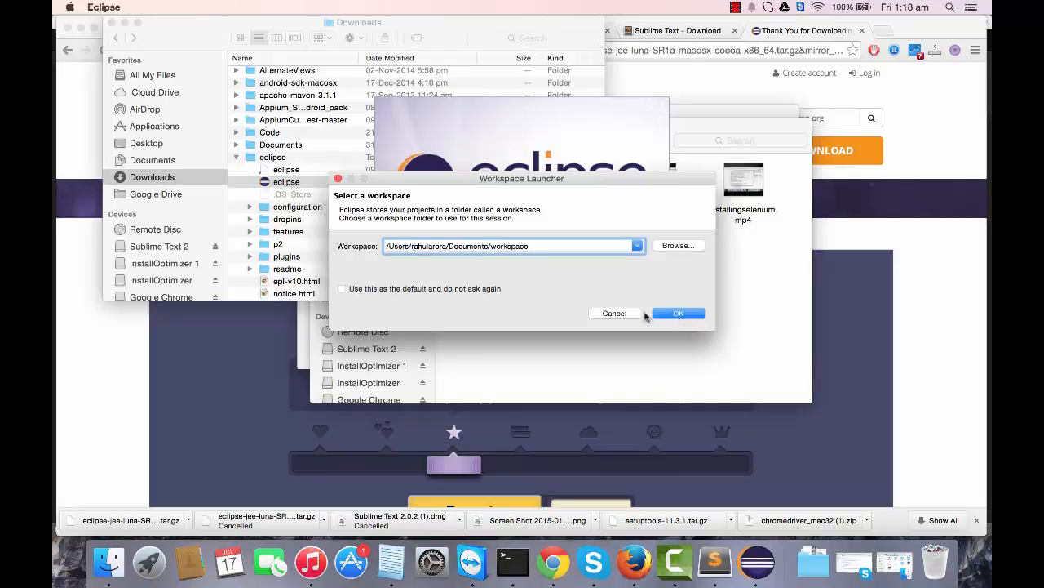
- Keep the default Documents workspace path in the Workspace Launcher and confirm
{"action": "left_click", "coordinate": [678, 312]}
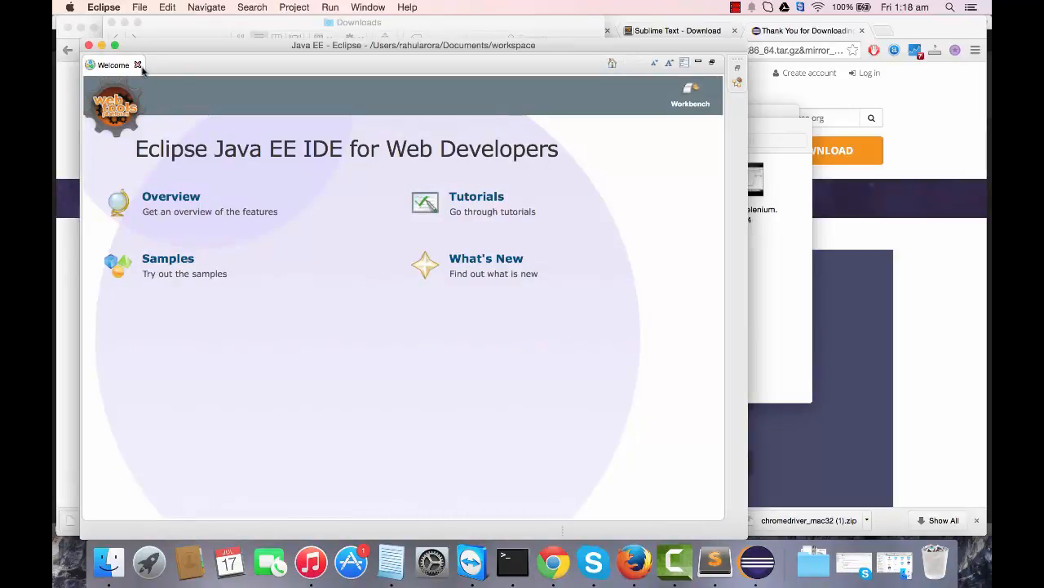
- Close the Welcome tab to reveal the Java EE perspective
{"action": "left_click", "coordinate": [138, 65]}
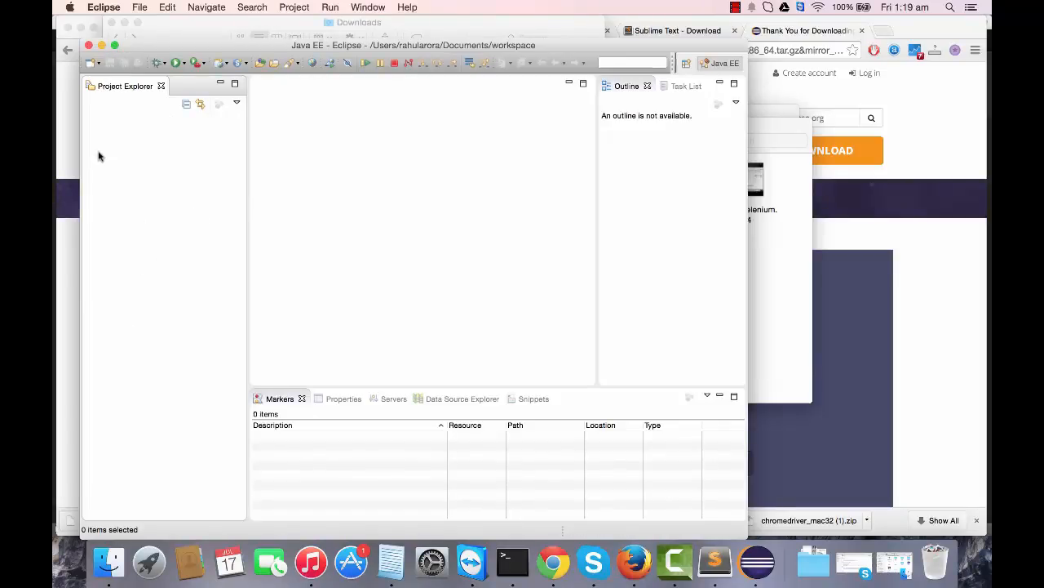
{"action": "mouse_move", "coordinate": [142, 162]}
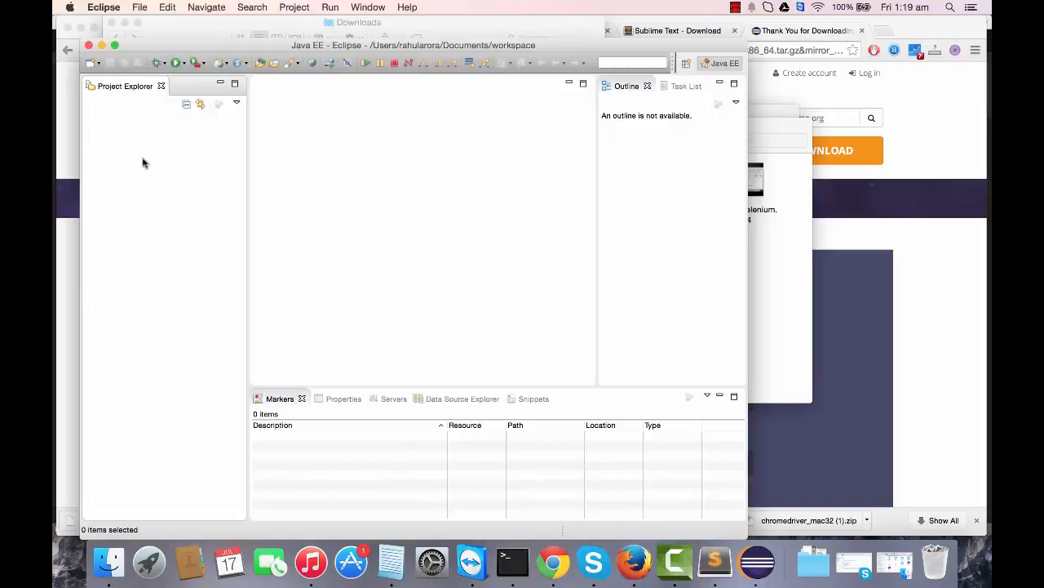
{"action": "mouse_move", "coordinate": [139, 213]}
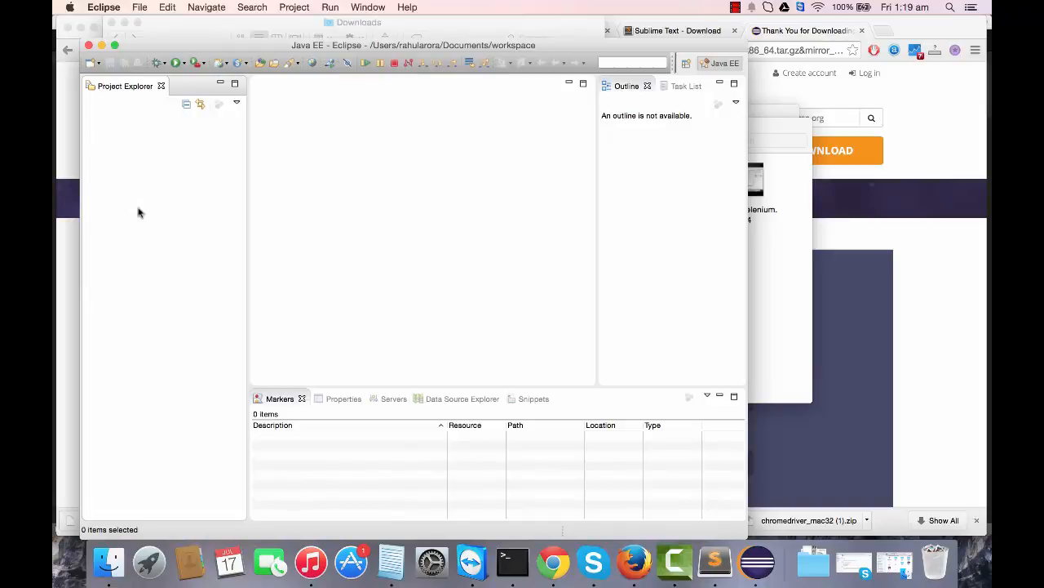
{"action": "mouse_move", "coordinate": [156, 254]}
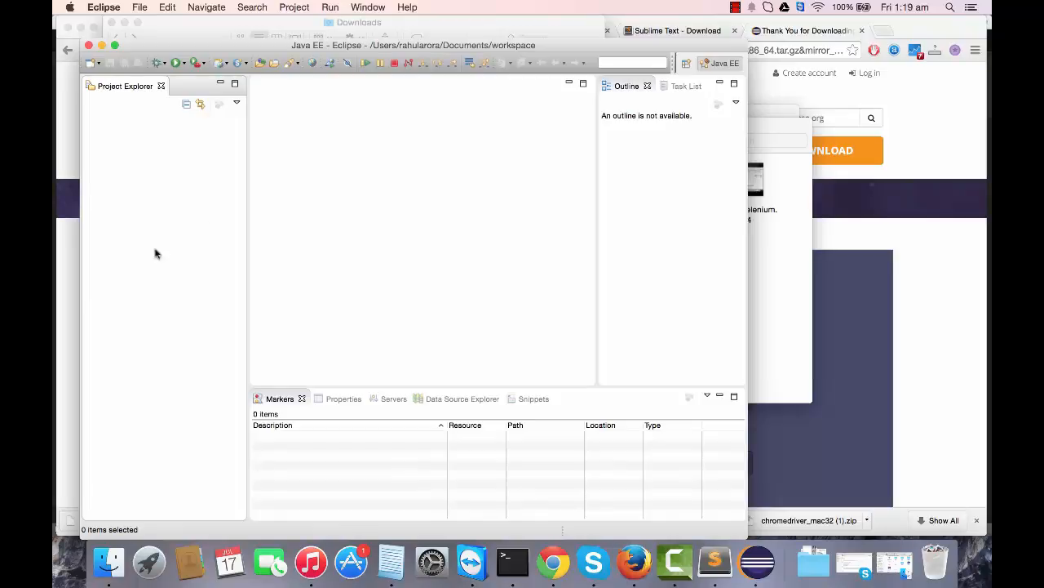
{"action": "mouse_move", "coordinate": [422, 225]}
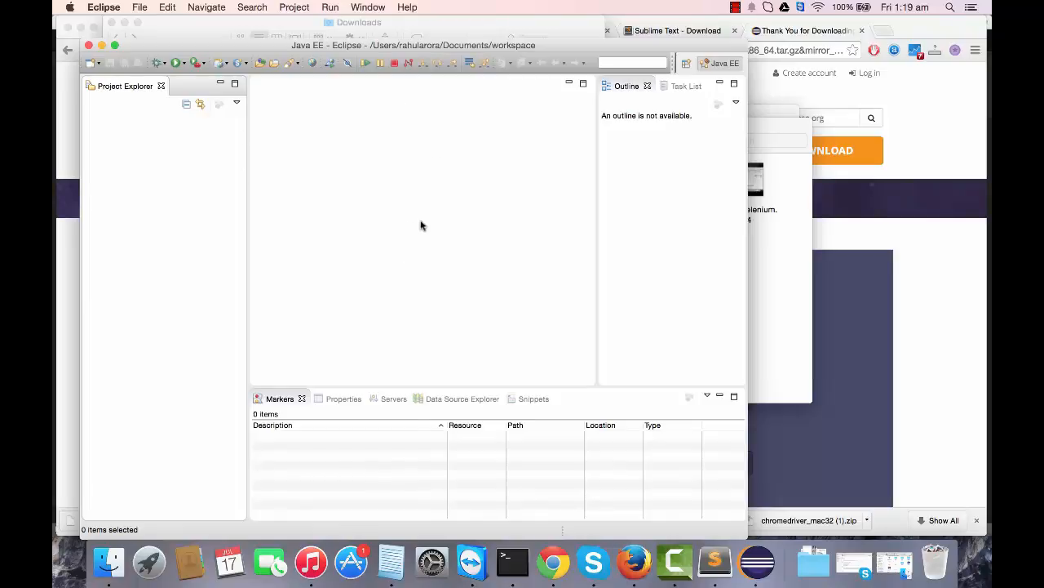
{"action": "mouse_move", "coordinate": [456, 31]}
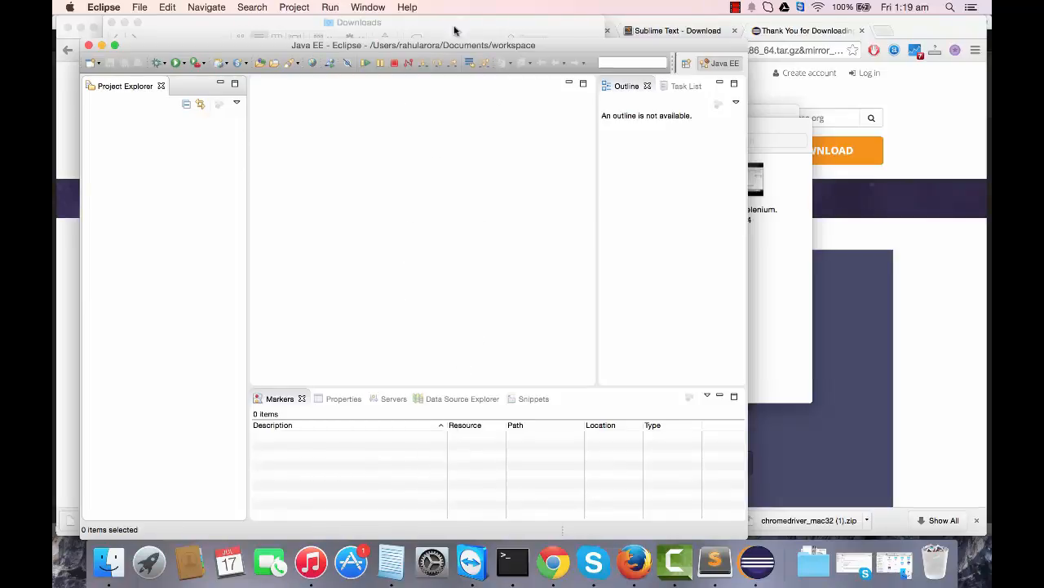
{"action": "mouse_move", "coordinate": [538, 204]}
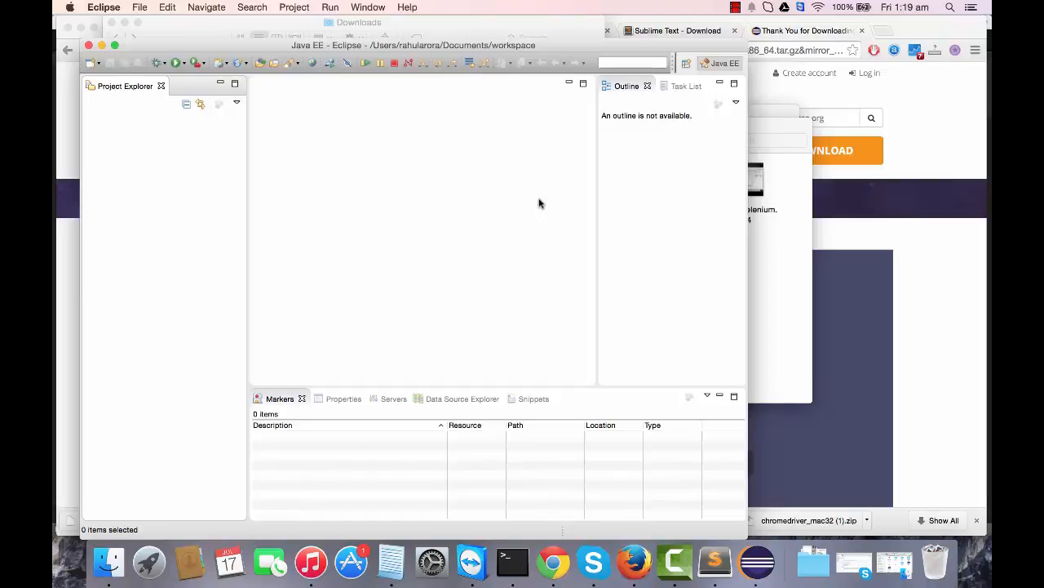
{"action": "mouse_move", "coordinate": [291, 146]}
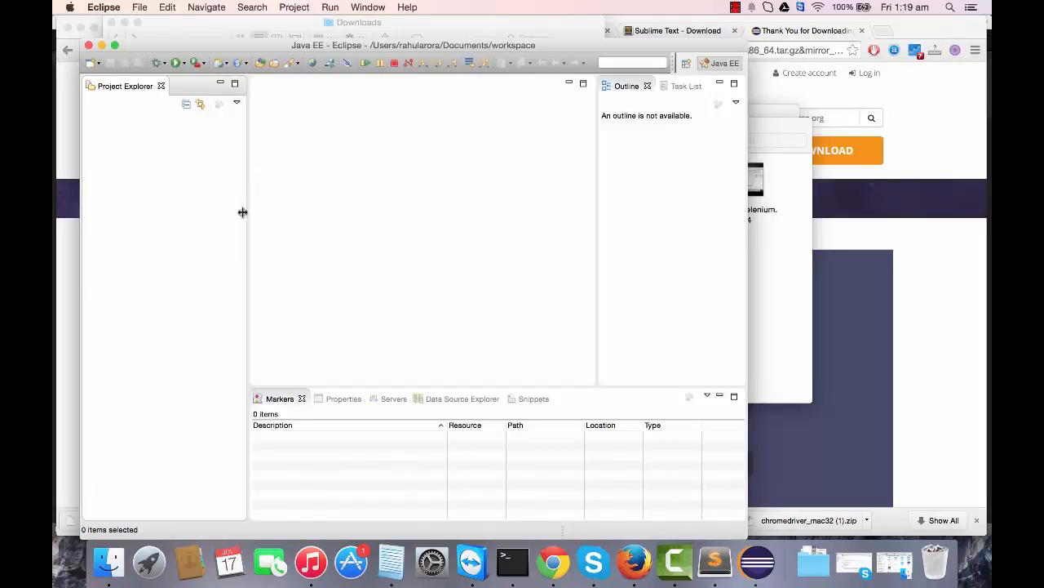
{"action": "mouse_move", "coordinate": [275, 268]}
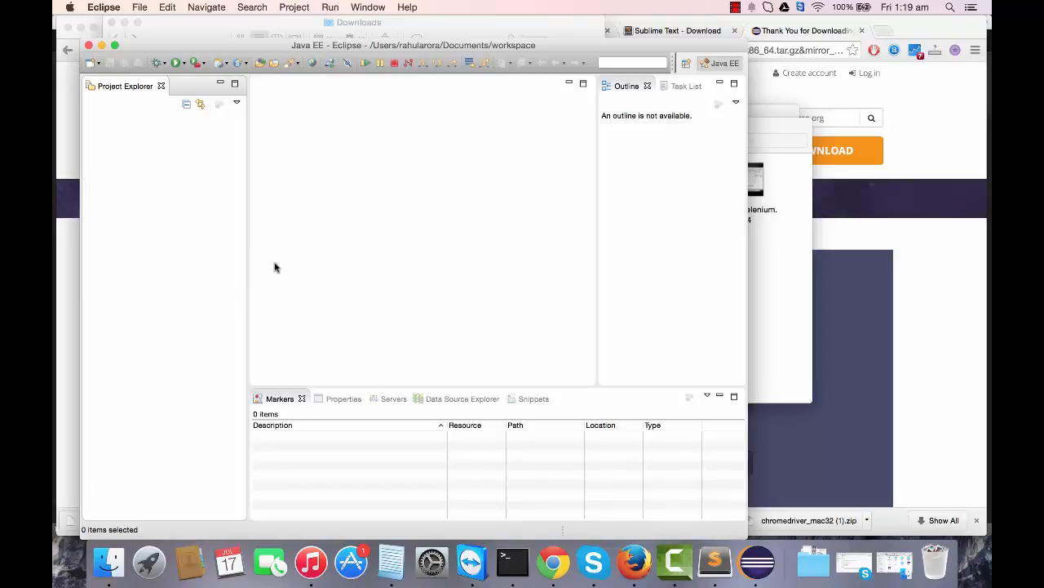
{"action": "mouse_move", "coordinate": [317, 204]}
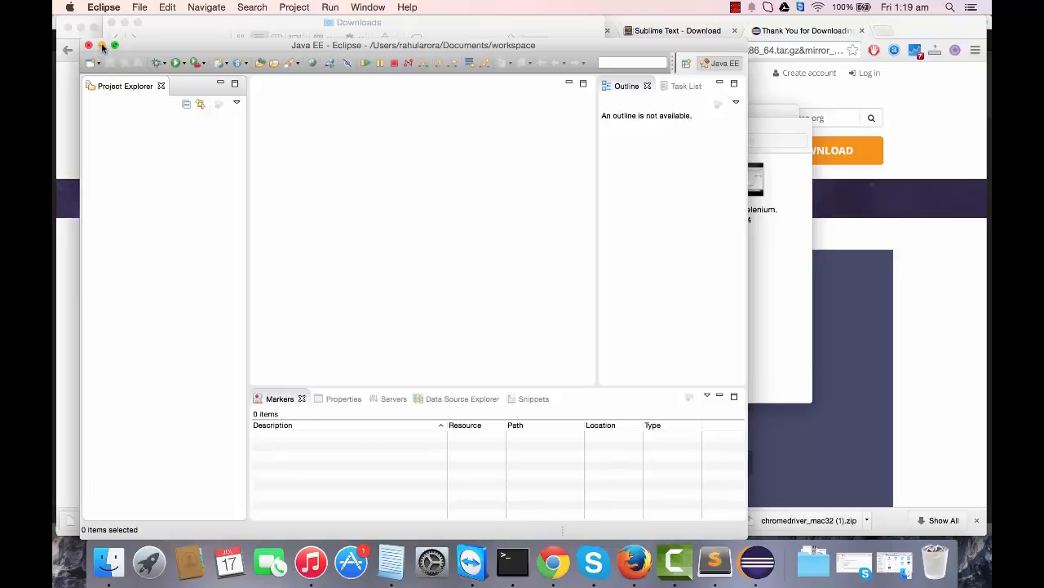
{"action": "mouse_move", "coordinate": [281, 190]}
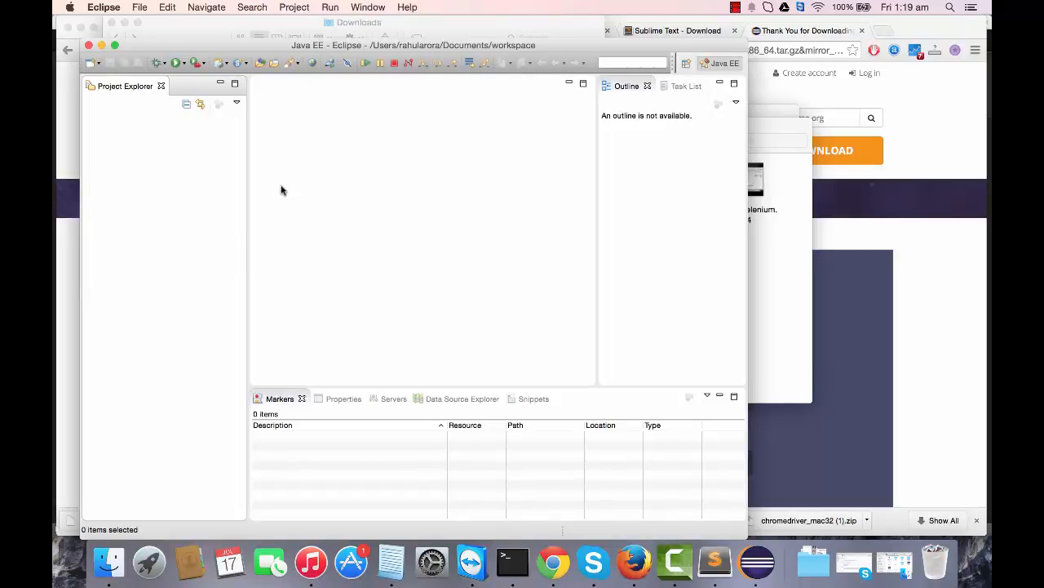